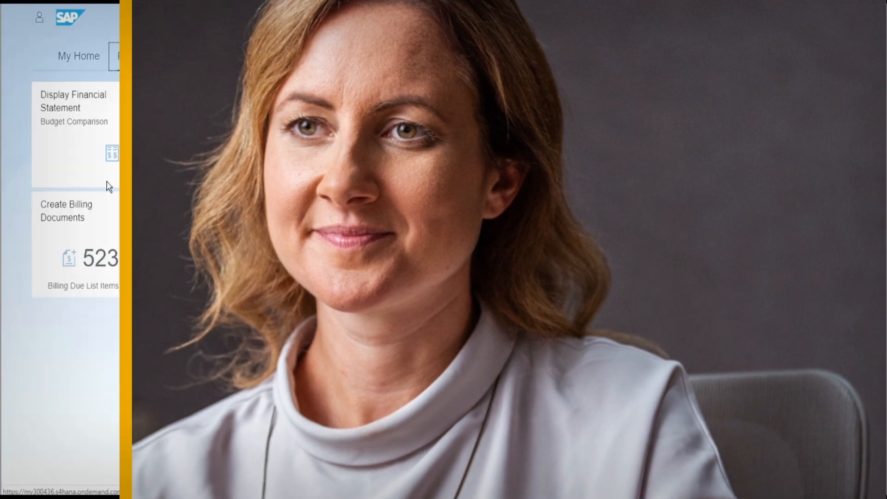
{"action": "left_click", "coordinate": [73, 101]}
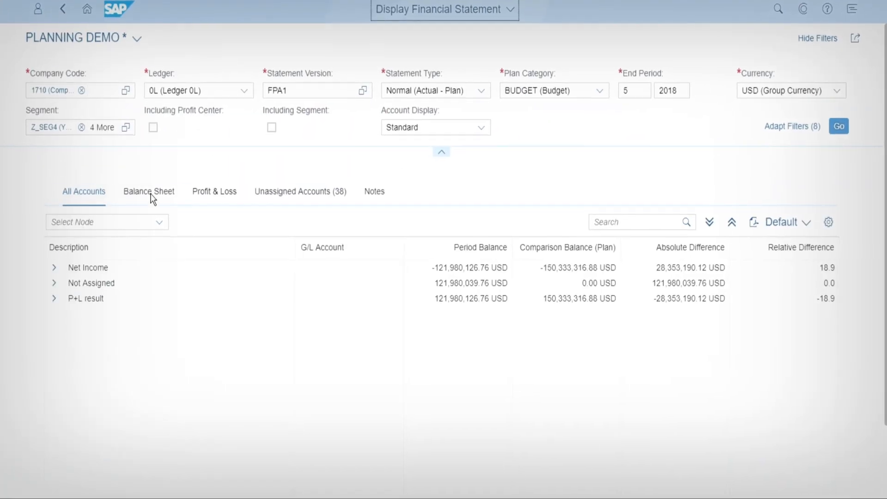
{"action": "left_click", "coordinate": [214, 191]}
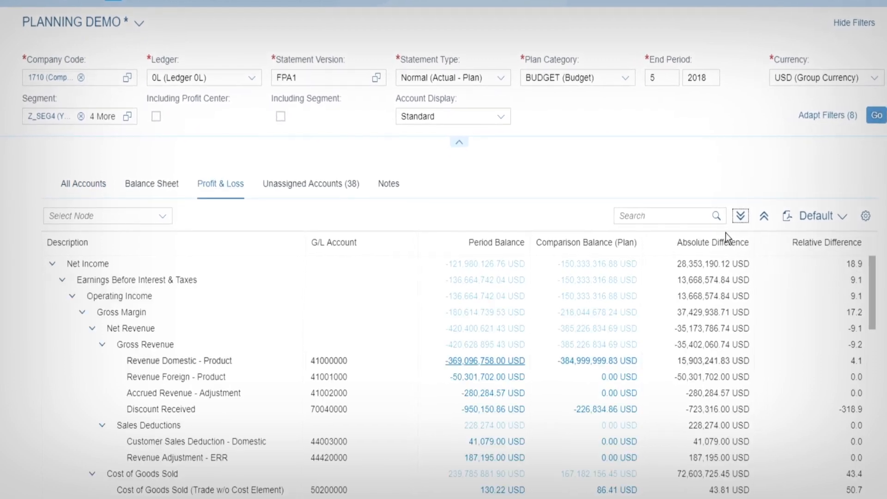
{"action": "left_click", "coordinate": [485, 361]}
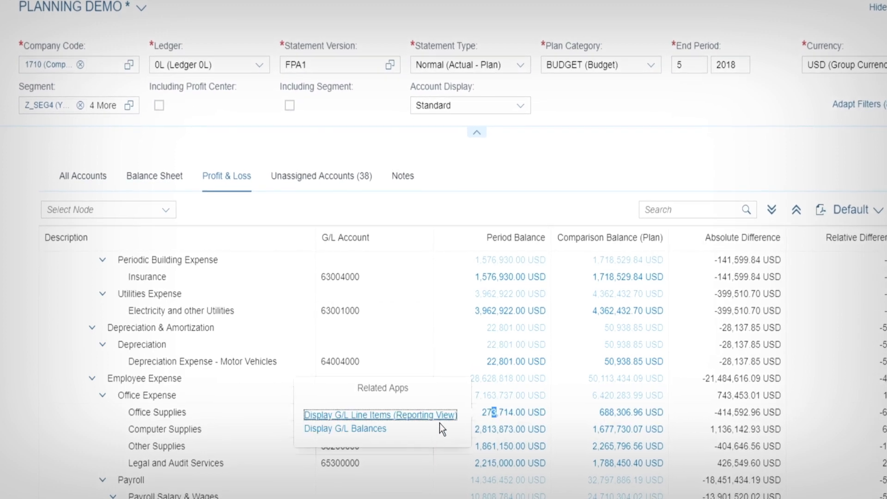
{"action": "left_click", "coordinate": [379, 415]}
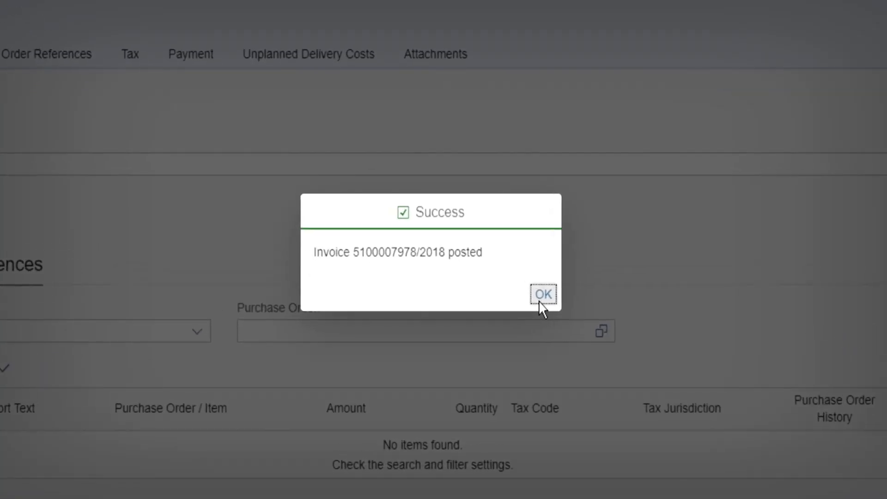
Dismiss the confirmation and filter the statement to the Office Expense node
{"action": "left_click", "coordinate": [542, 294]}
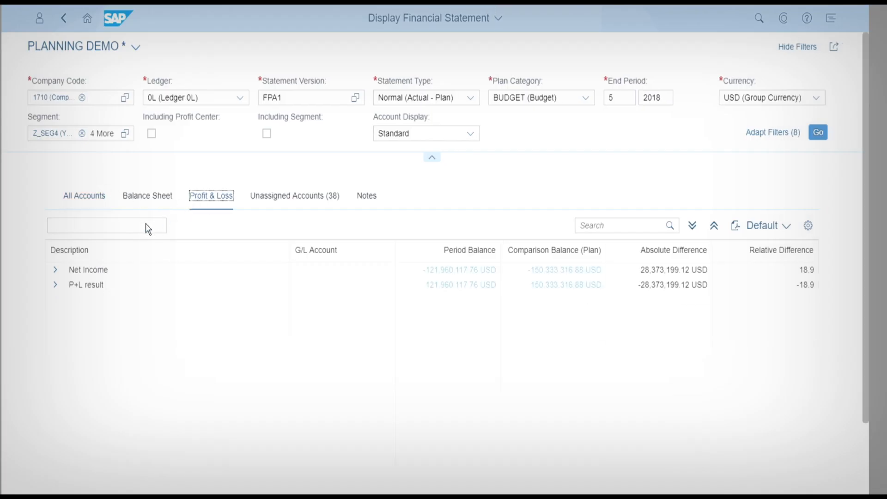
{"action": "type", "text": "Office Expense"}
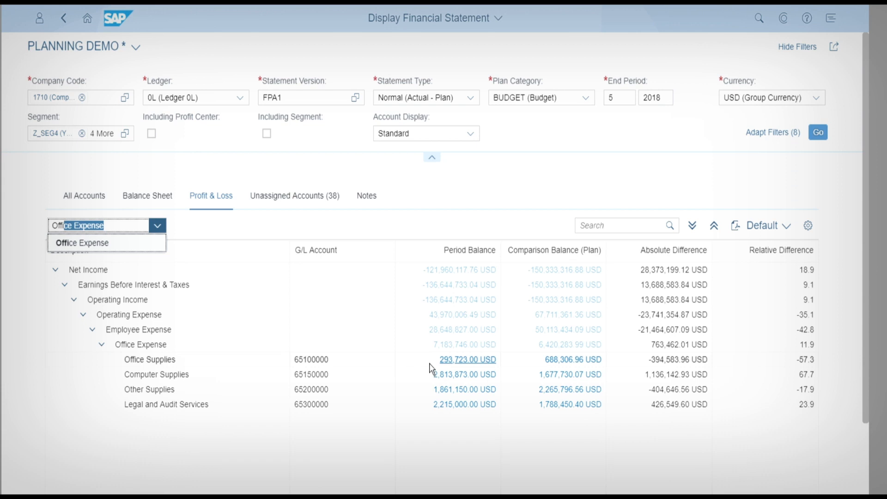
{"action": "left_click", "coordinate": [468, 360]}
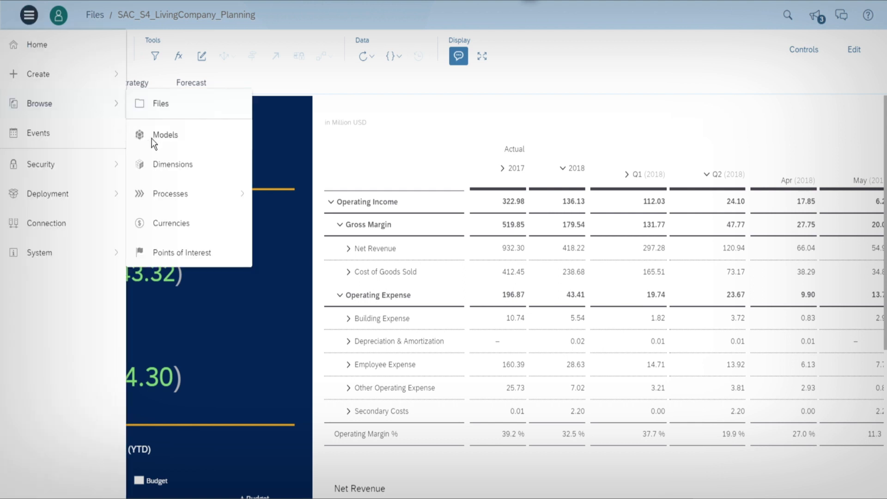
Open LivingCompany from Browse > Models and reimport its S4 Actuals data source
{"action": "left_click", "coordinate": [164, 134]}
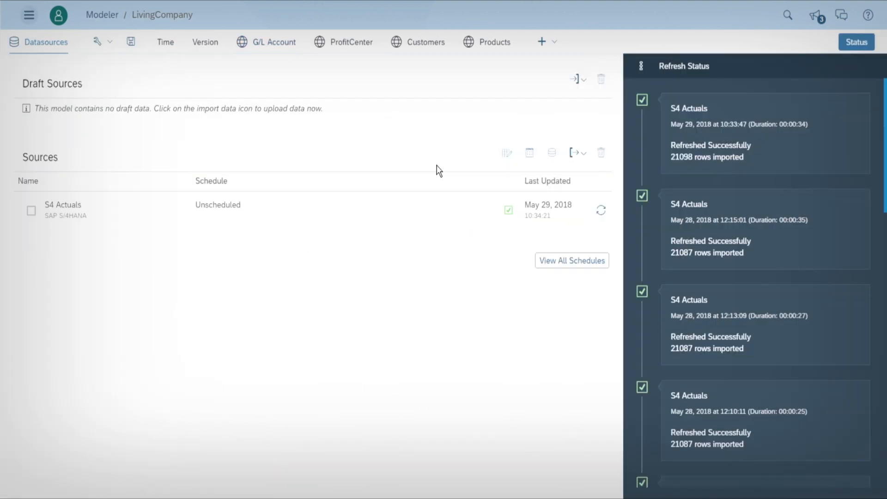
{"action": "left_click", "coordinate": [28, 15]}
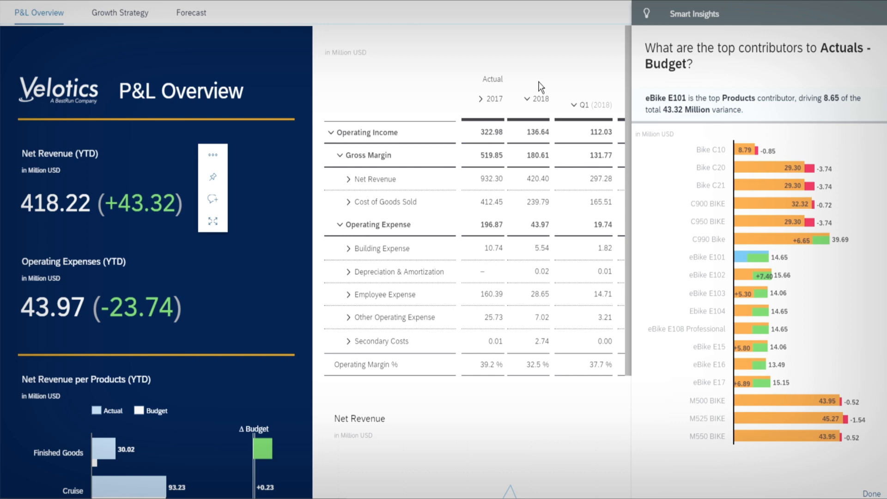
Place a May 2018 Net Revenue comment on eBikes versus traditional bikes; expand Forecast 2018
{"action": "type", "text": "This number is due to the development of eBikes versus traditional bikes"}
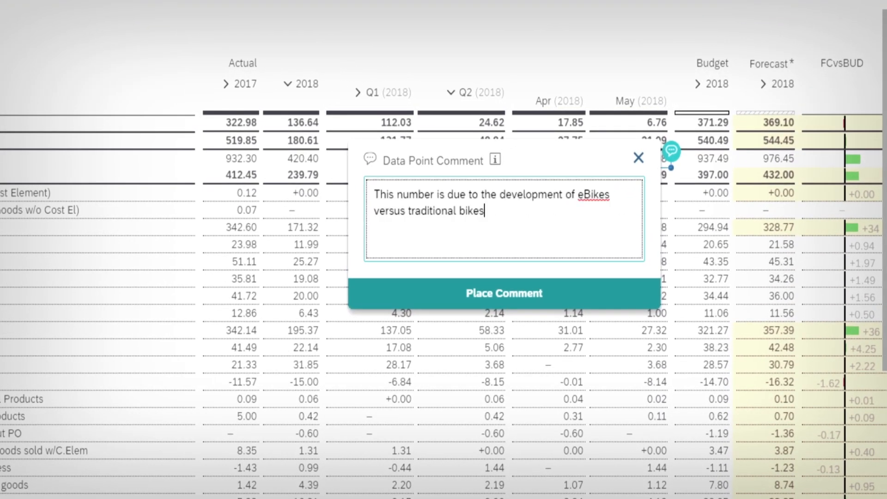
{"action": "left_click", "coordinate": [503, 293]}
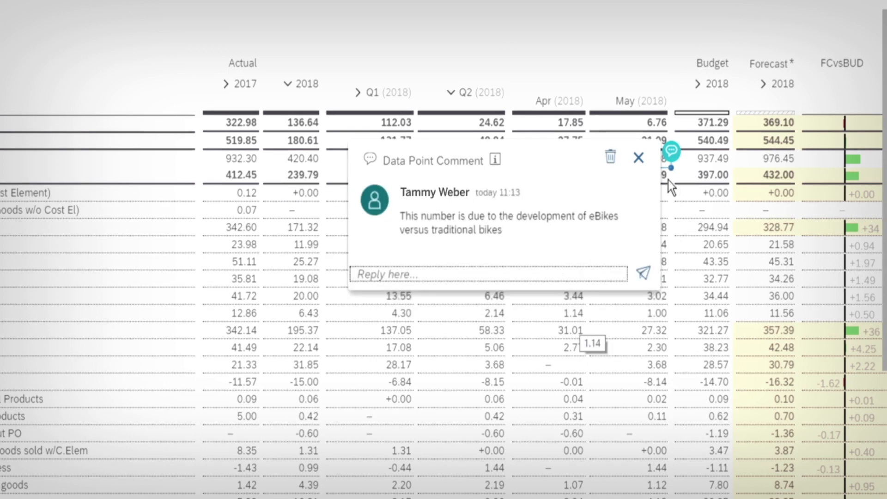
{"action": "left_click", "coordinate": [638, 158]}
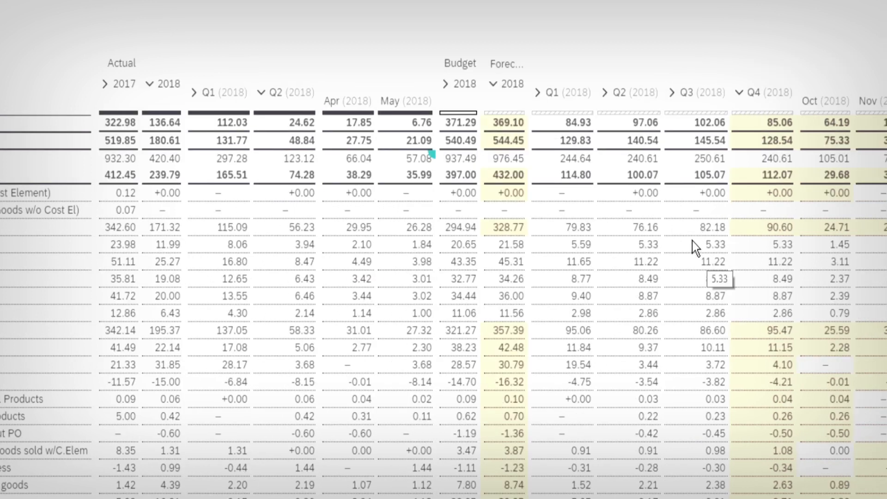
{"action": "mouse_move", "coordinate": [688, 257]}
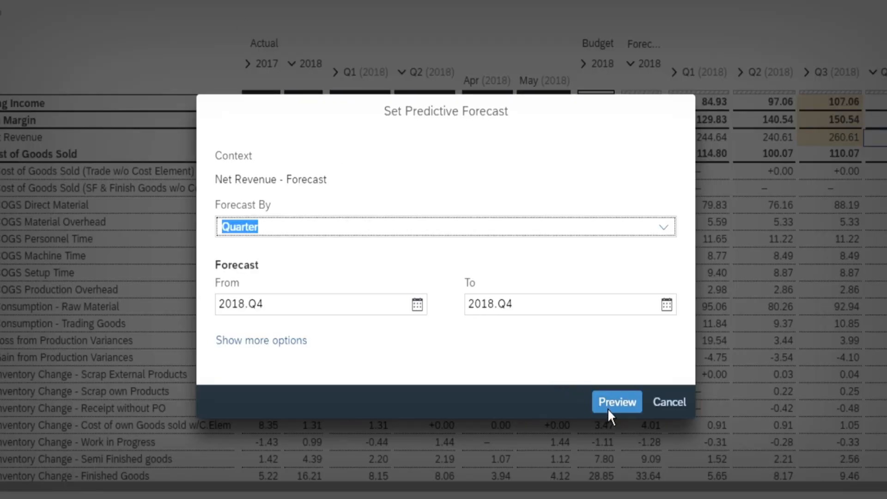
Preview and apply the quarterly predictive forecast, setting Q4 2018 net revenue to 262.86 million
{"action": "left_click", "coordinate": [616, 402]}
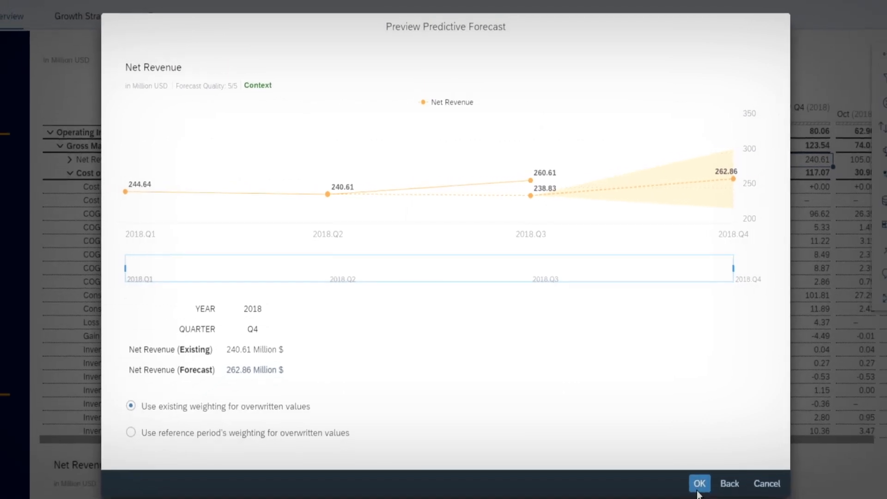
{"action": "left_click", "coordinate": [700, 484]}
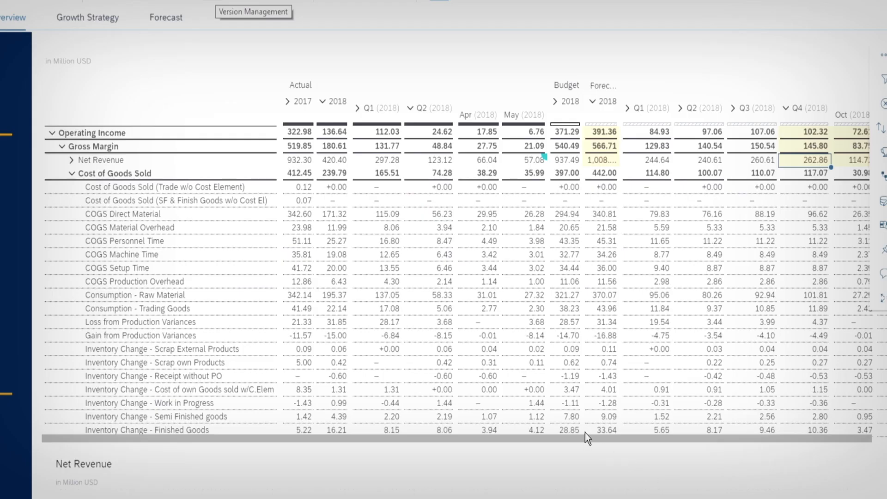
{"action": "mouse_move", "coordinate": [209, 4]}
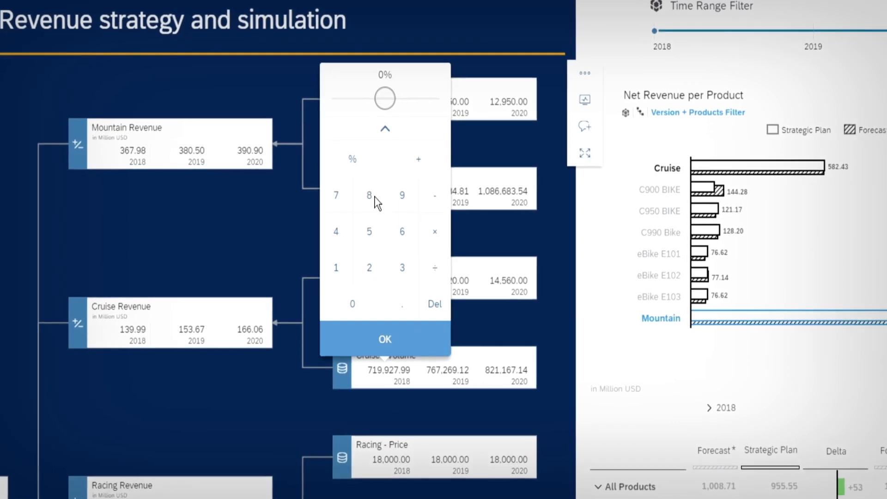
Raise the 2018 Cruise volume by percentage slider to 749,013.08 in the value driver tree
{"action": "left_click_drag", "start_coordinate": [386, 98], "coordinate": [389, 92]}
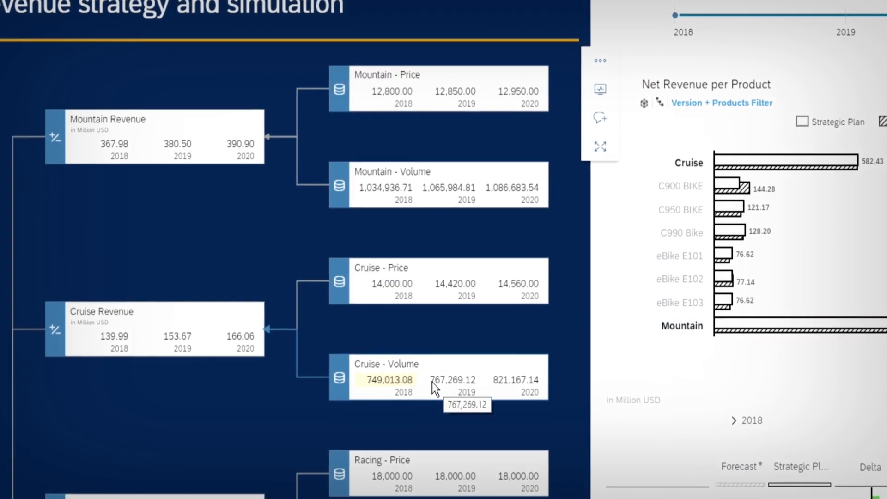
{"action": "left_click", "coordinate": [453, 380]}
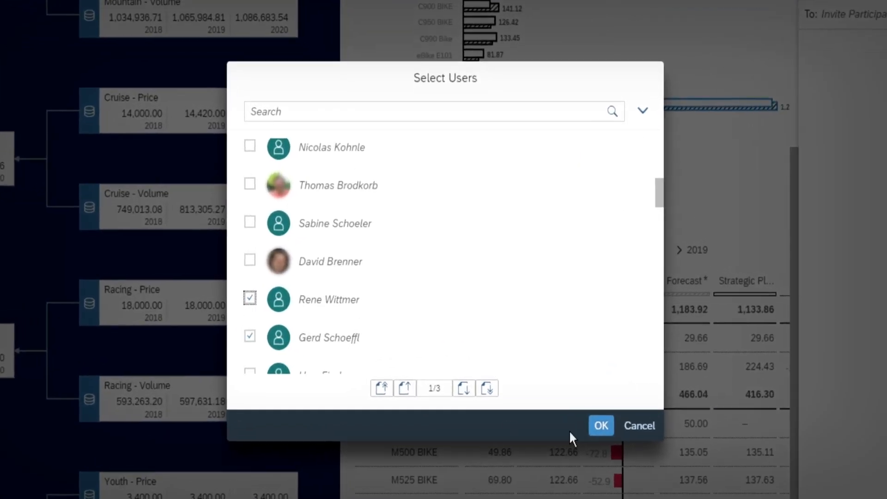
Confirm the two selected users as discussion participants
{"action": "left_click", "coordinate": [600, 426]}
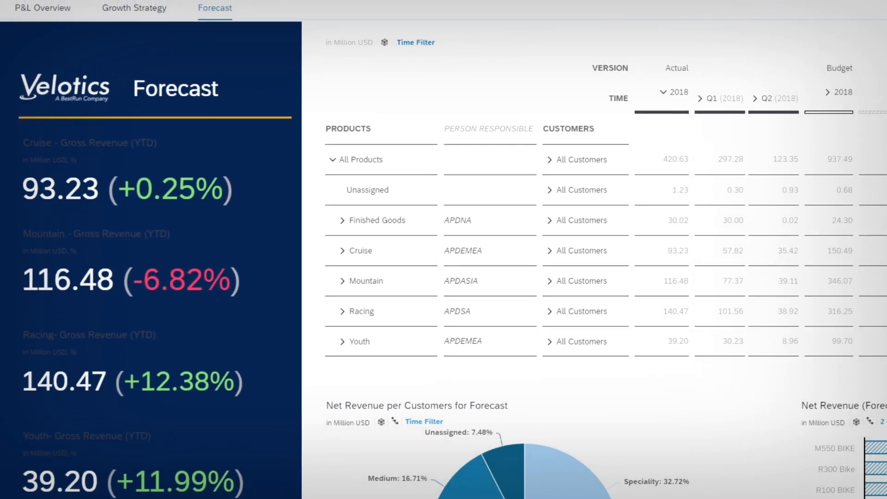
Scroll the Forecast page's product table to see each line's person responsible
{"action": "scroll", "scroll_direction": "down", "scroll_amount": 3}
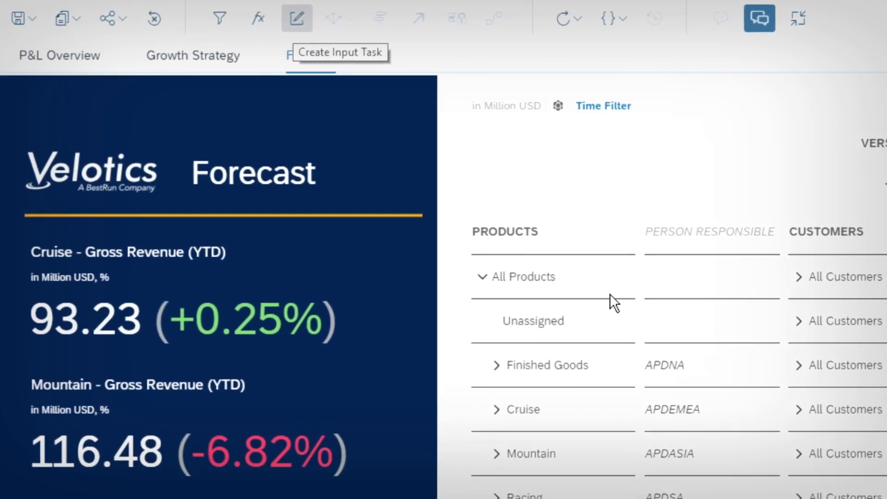
Create an input task distributed by Products, showing only members with assignees
{"action": "left_click", "coordinate": [297, 18]}
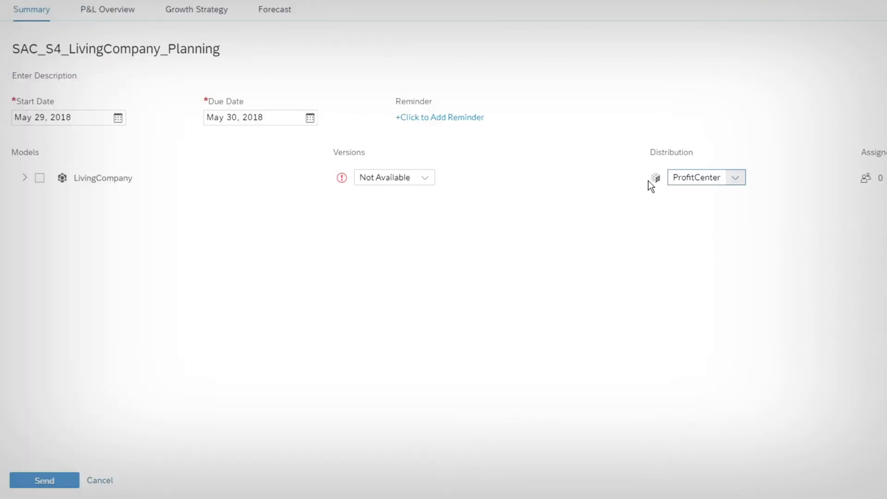
{"action": "left_click", "coordinate": [736, 177]}
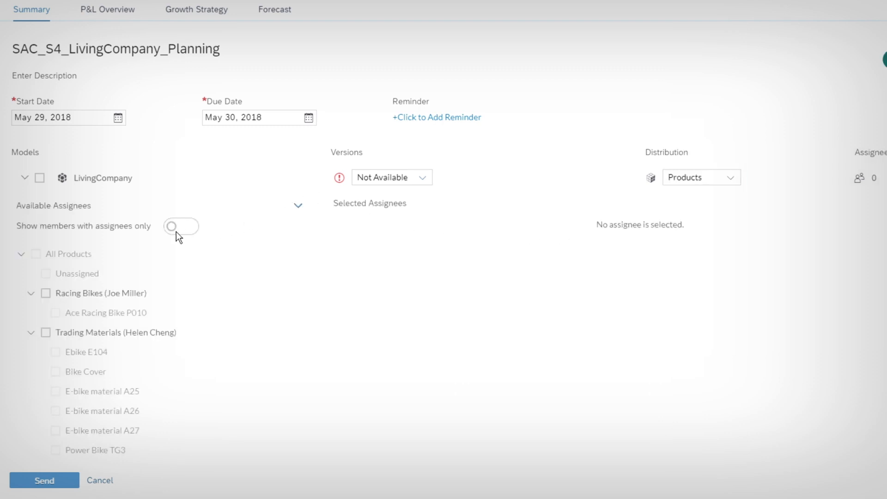
{"action": "left_click", "coordinate": [180, 226]}
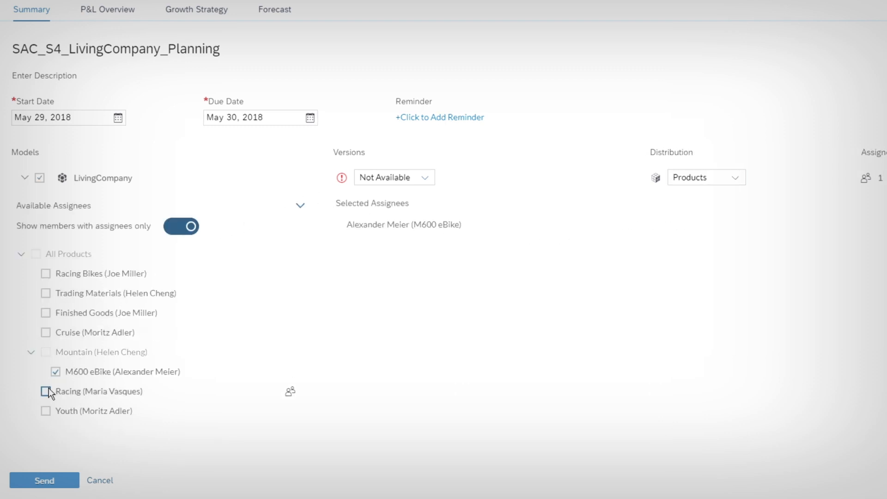